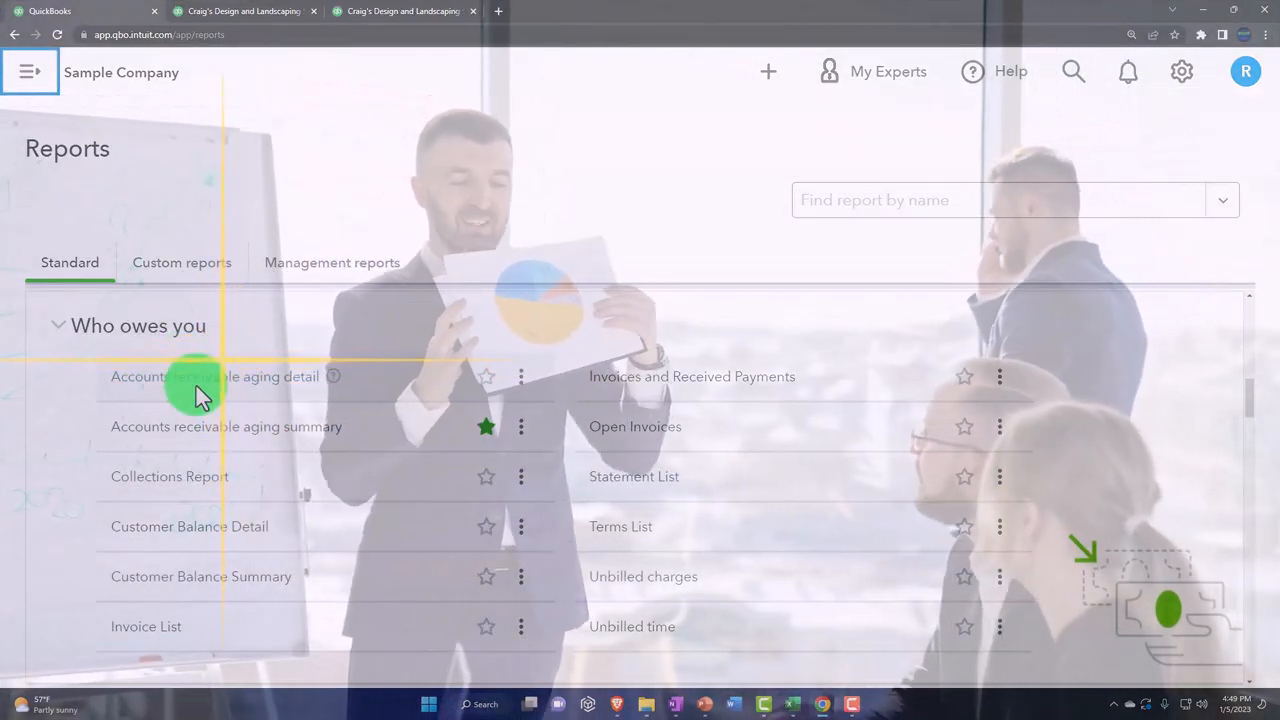
{"action": "mouse_move", "coordinate": [204, 440]}
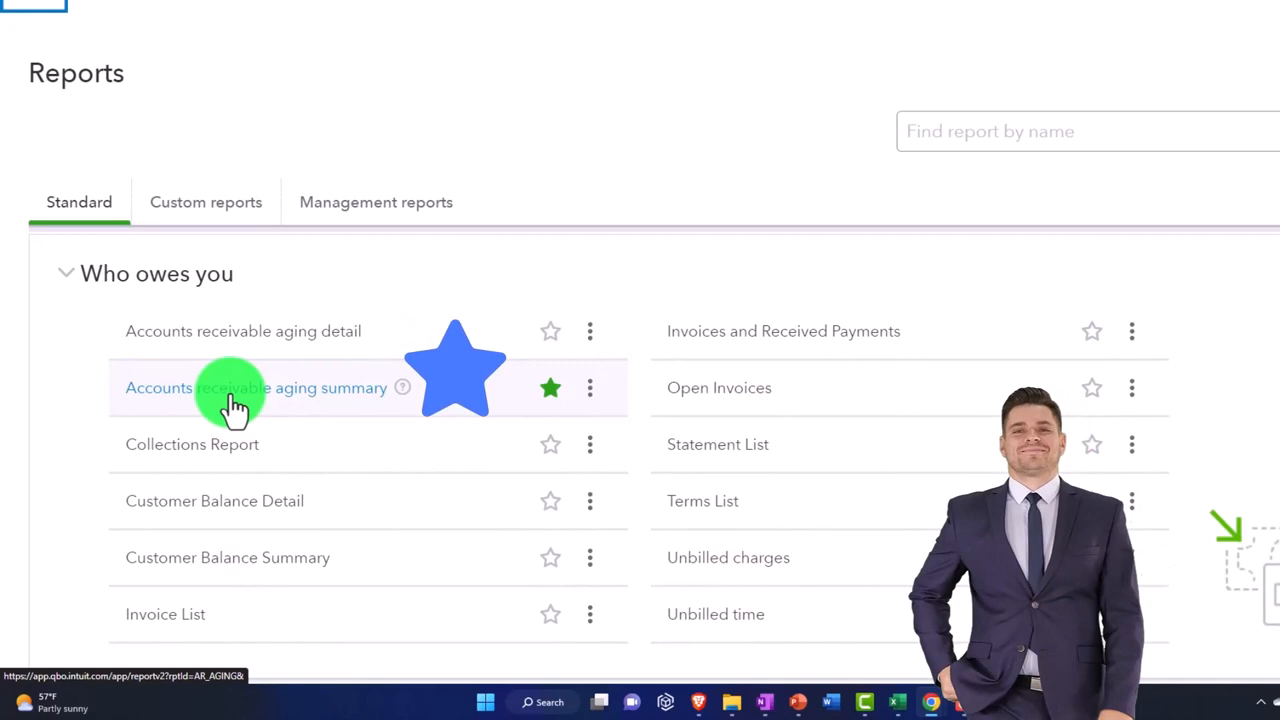
{"action": "mouse_move", "coordinate": [216, 444]}
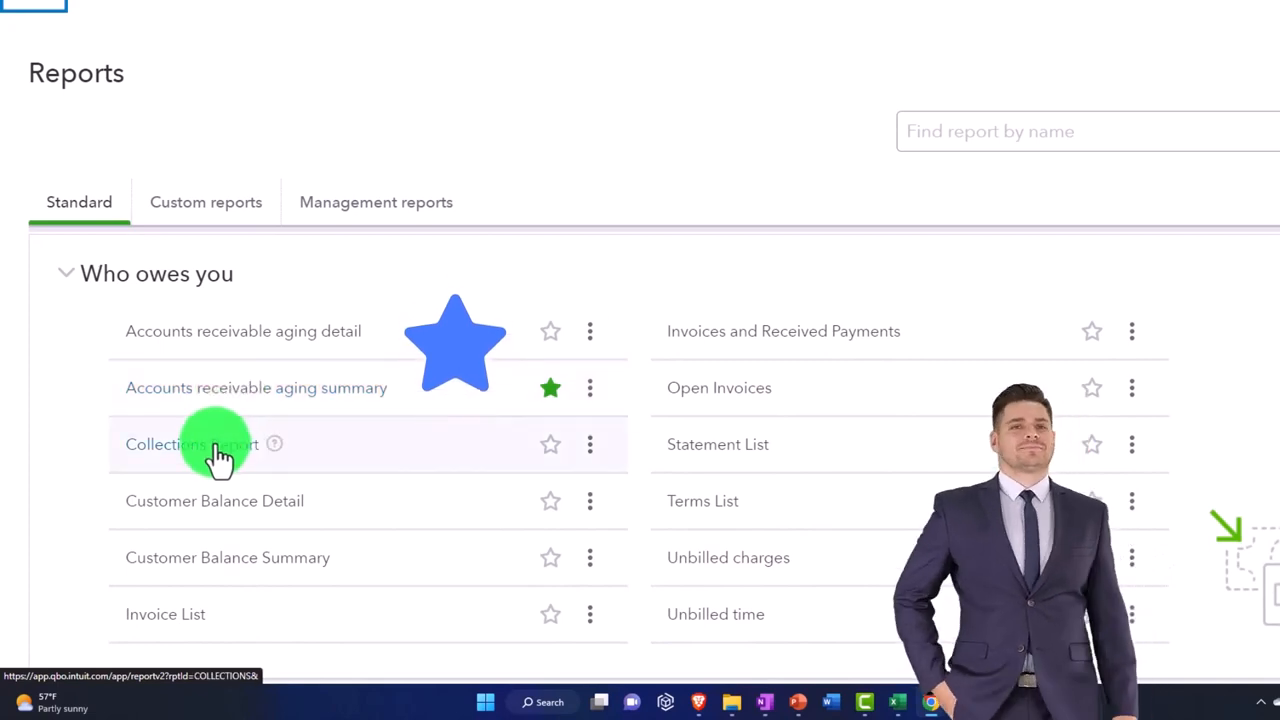
{"action": "mouse_move", "coordinate": [204, 508]}
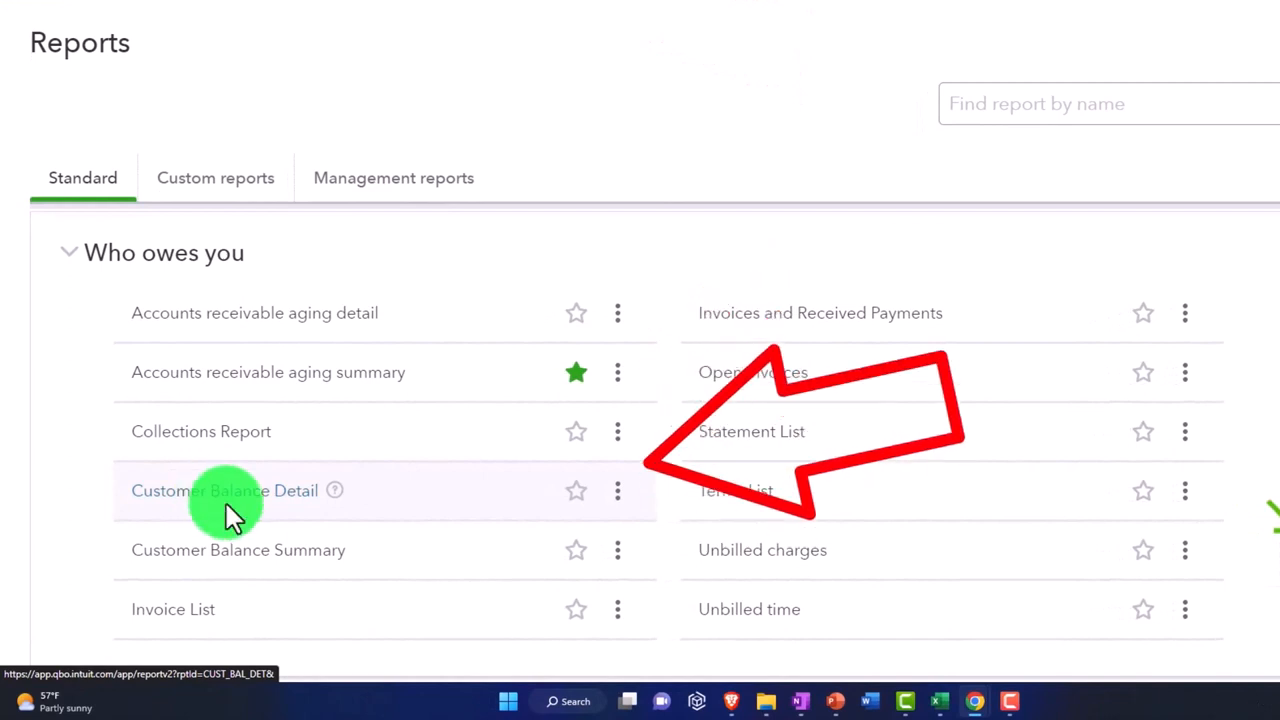
{"action": "mouse_move", "coordinate": [220, 570]}
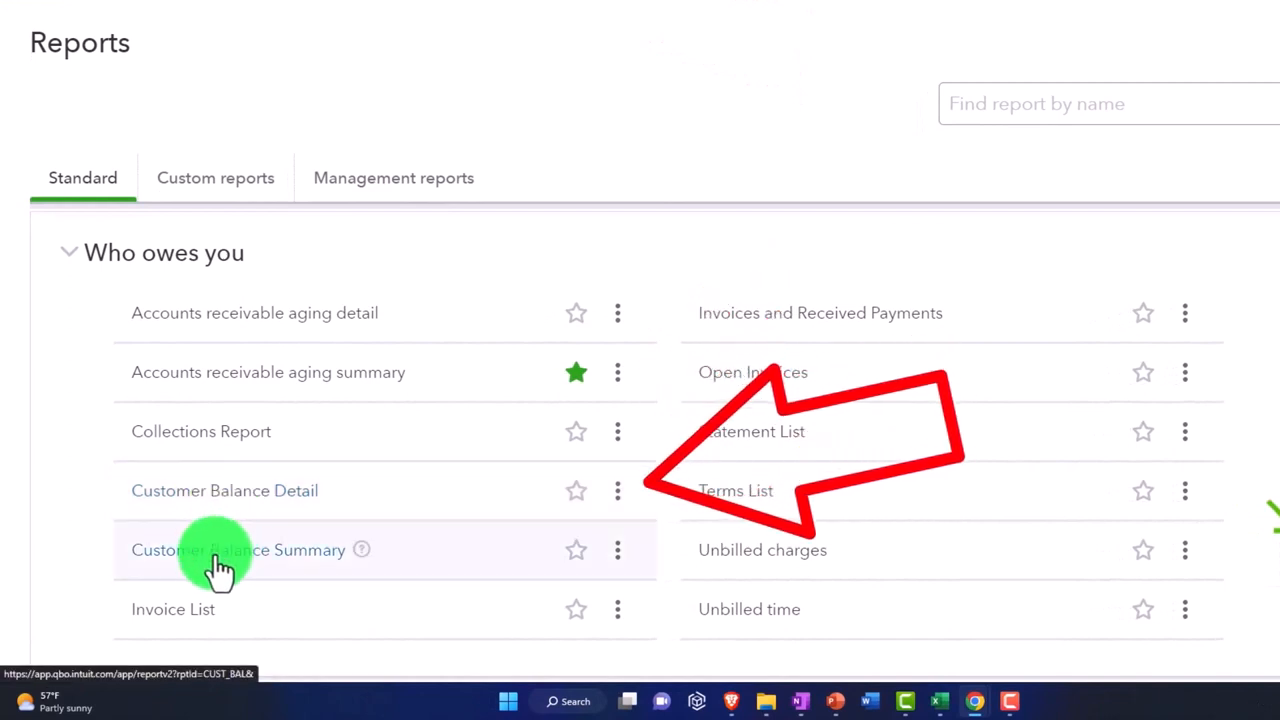
{"action": "mouse_move", "coordinate": [204, 612]}
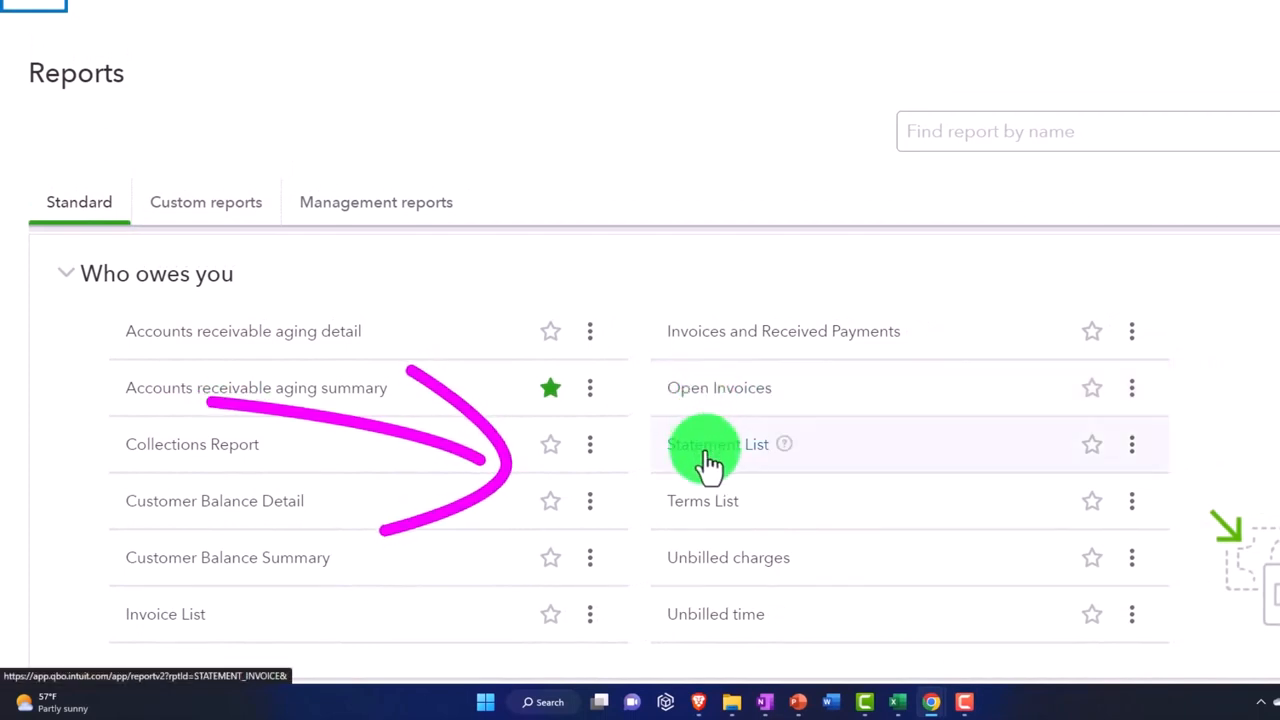
{"action": "mouse_move", "coordinate": [710, 504]}
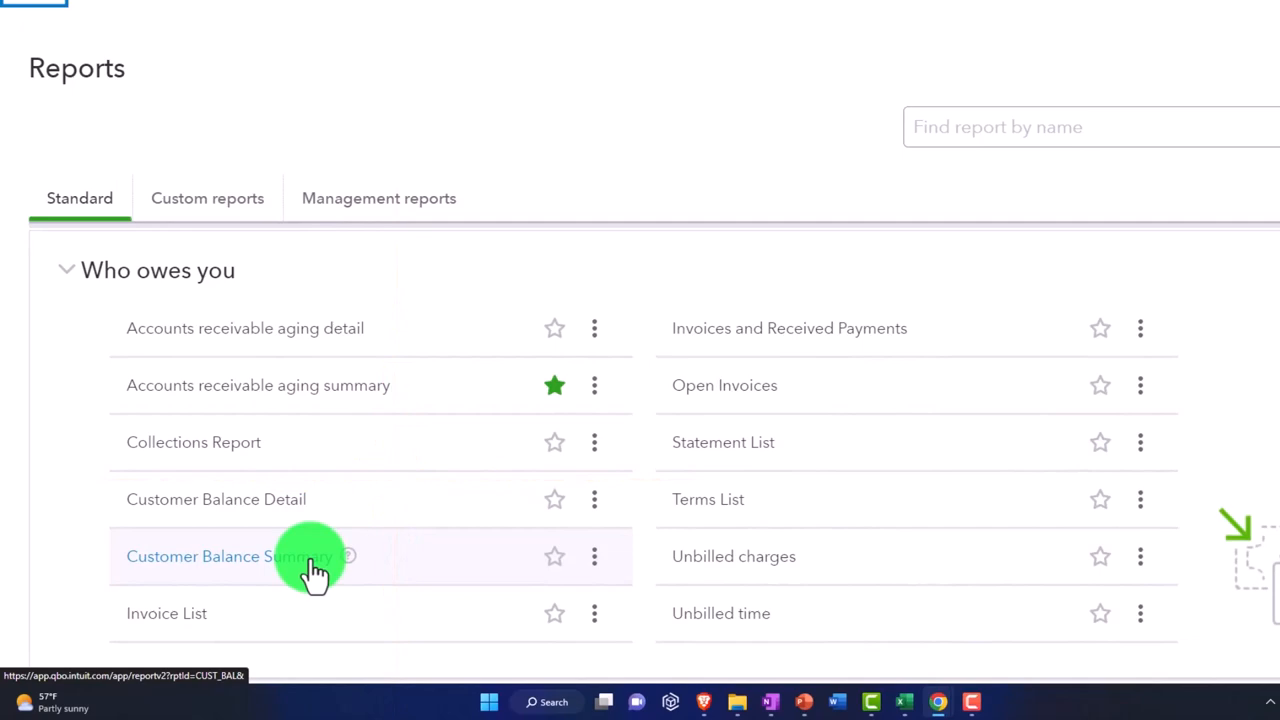
{"action": "scroll", "scroll_direction": "down", "scroll_amount": 3}
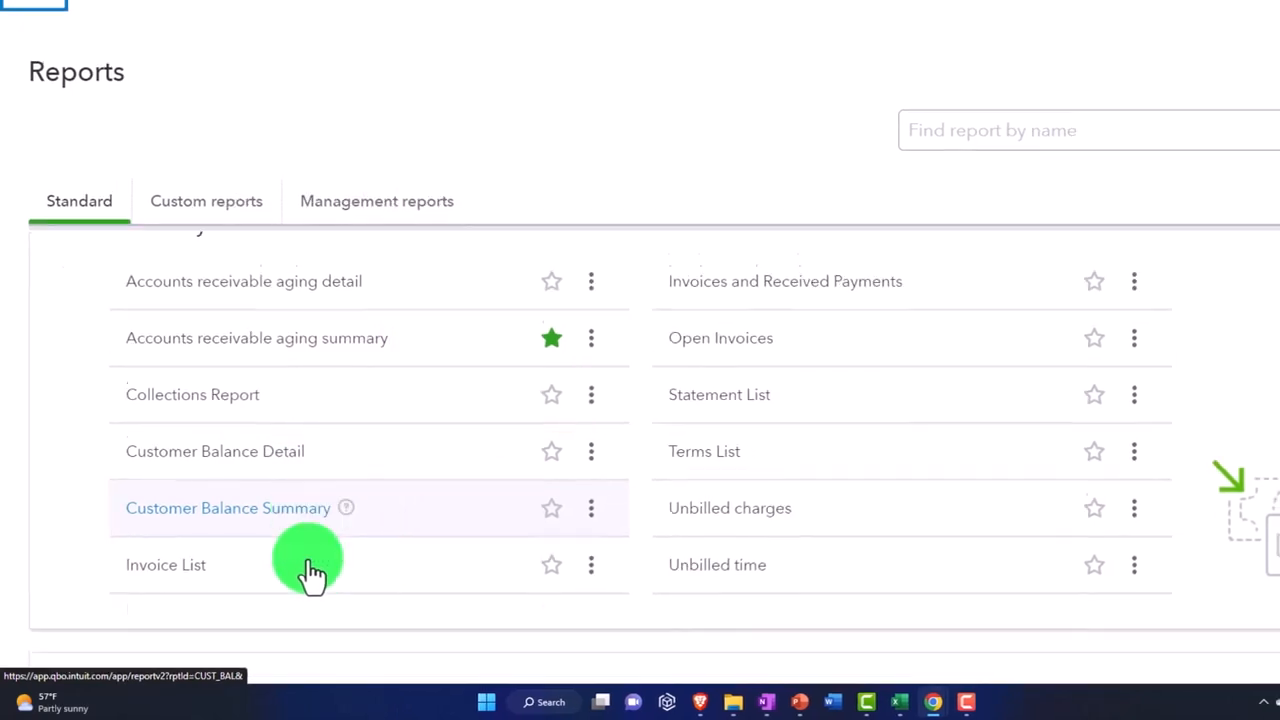